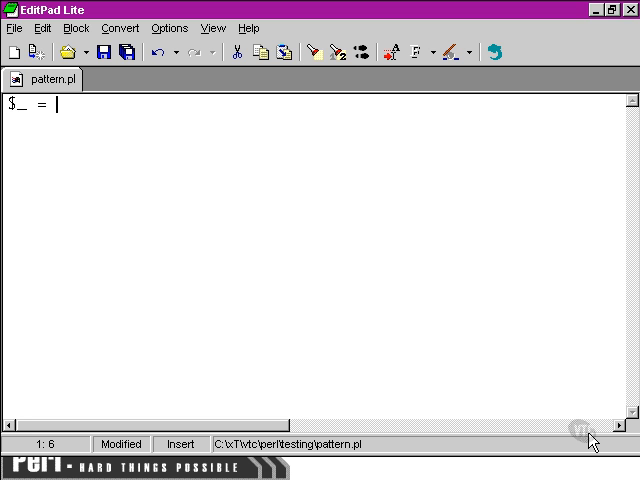
Write `$_ = <<EOS;` on the first line and the closing `EOS` marker two lines below
text(<<)
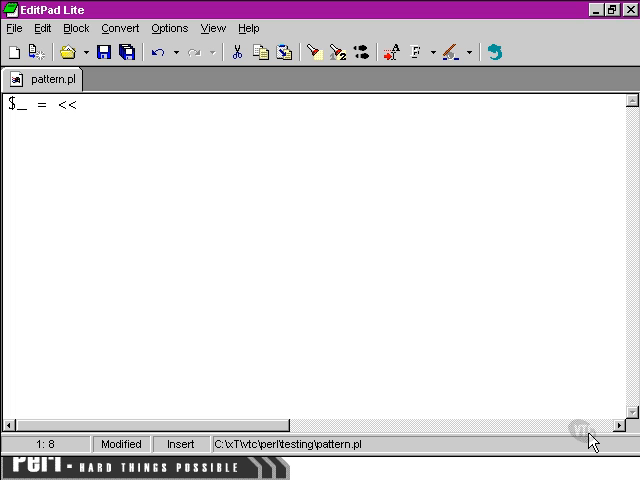
text(EOS)
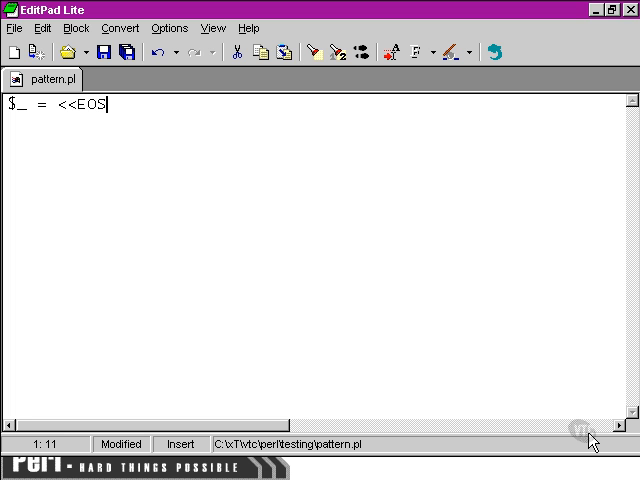
text(;)
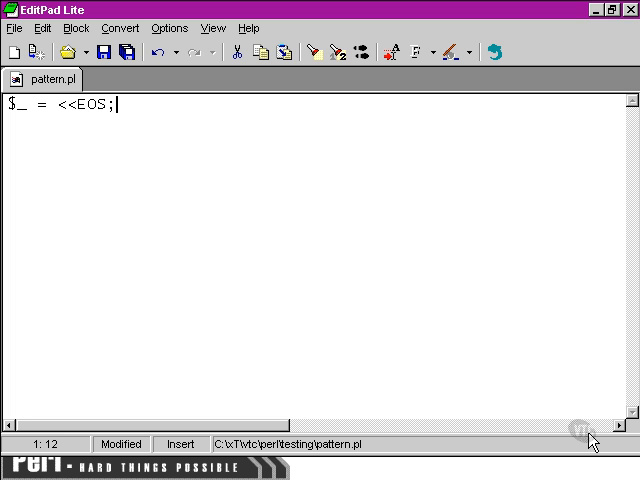
text(EOS)
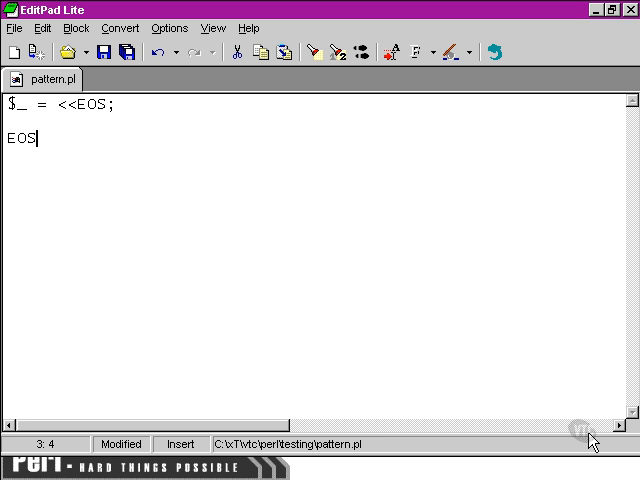
click(8, 138)
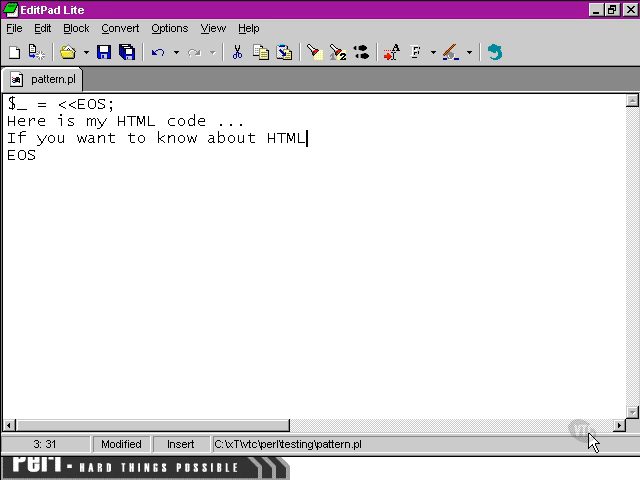
text(, try the <a href="http://www.w3)
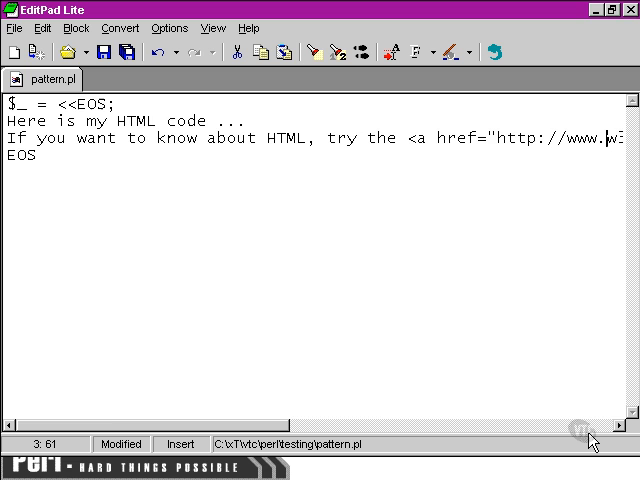
text(w3.org">w3c</a)
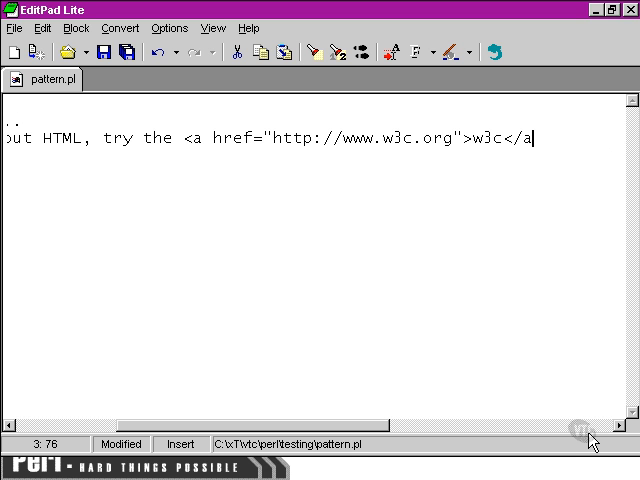
text(>.)
text(Or)
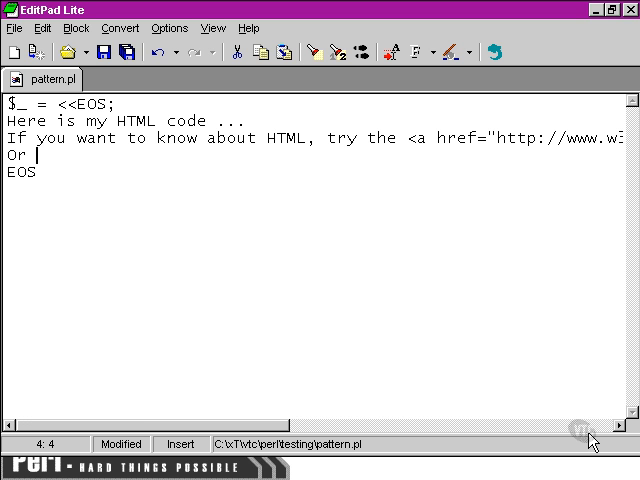
text(you could check out Perl at <a href="http://www.perl.org)
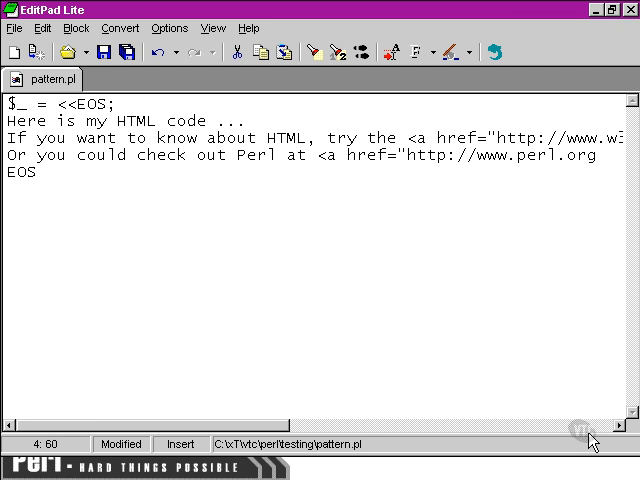